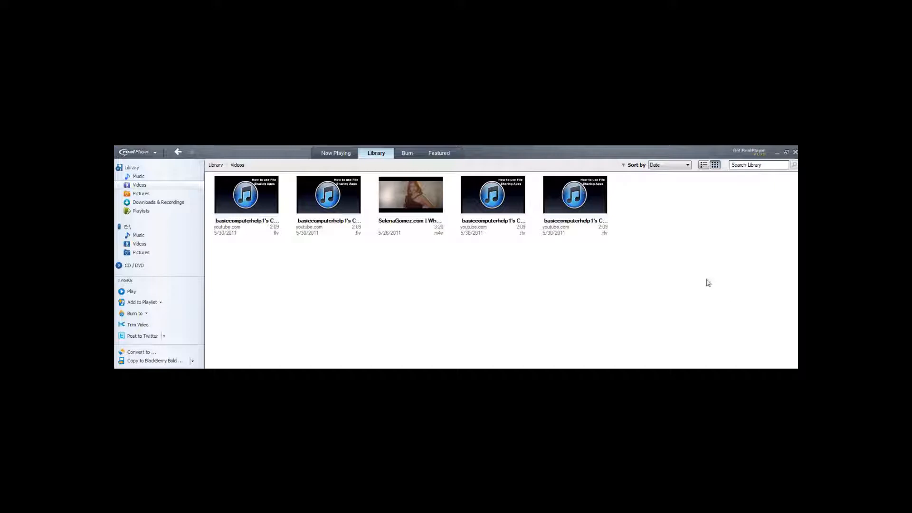
pyautogui.moveTo(654, 262)
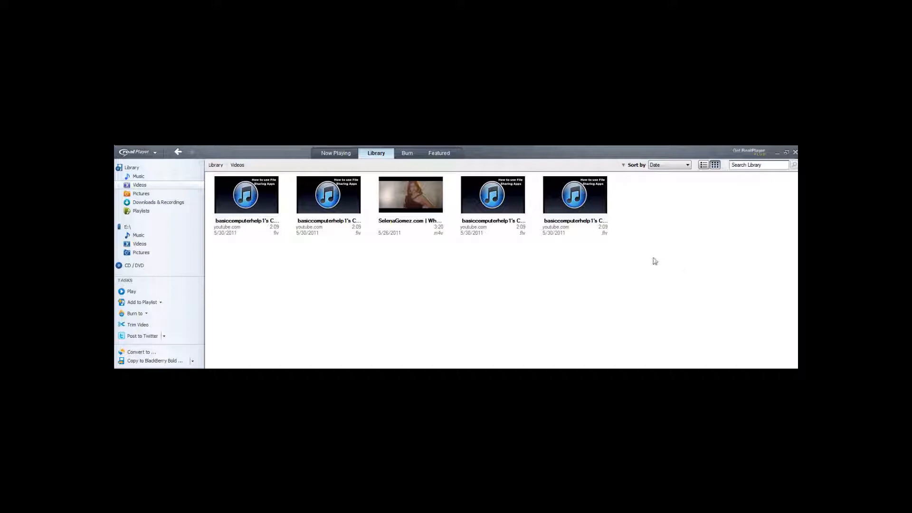
pyautogui.moveTo(611, 249)
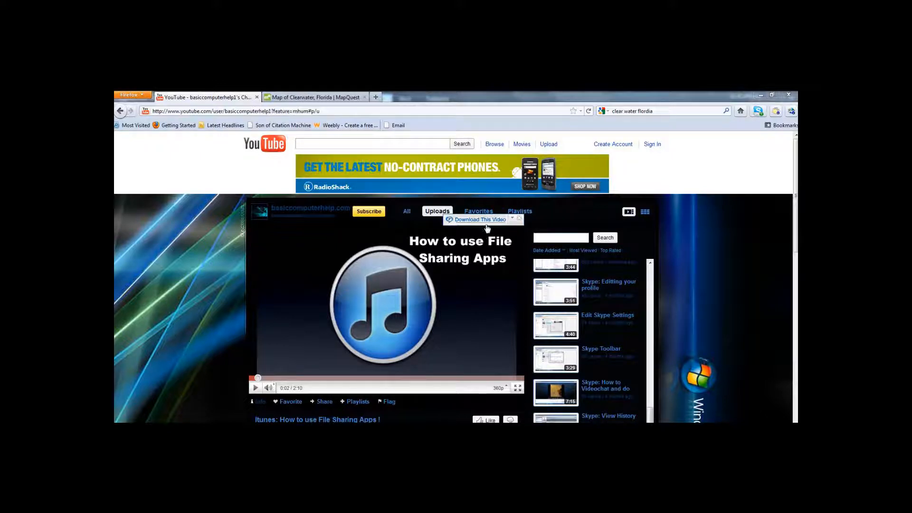
# Download the 'How to use File Sharing Apps' video via RealPlayer's Download This Video button.
pyautogui.click(476, 220)
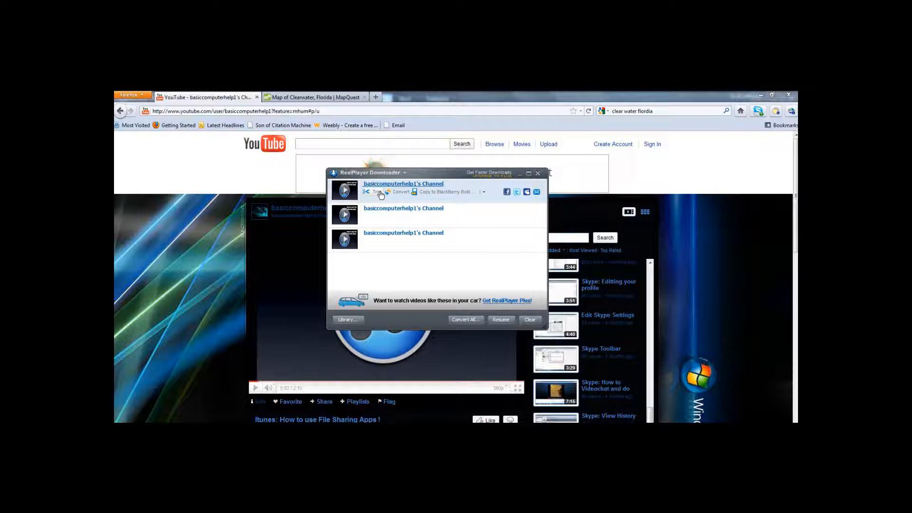
pyautogui.click(378, 192)
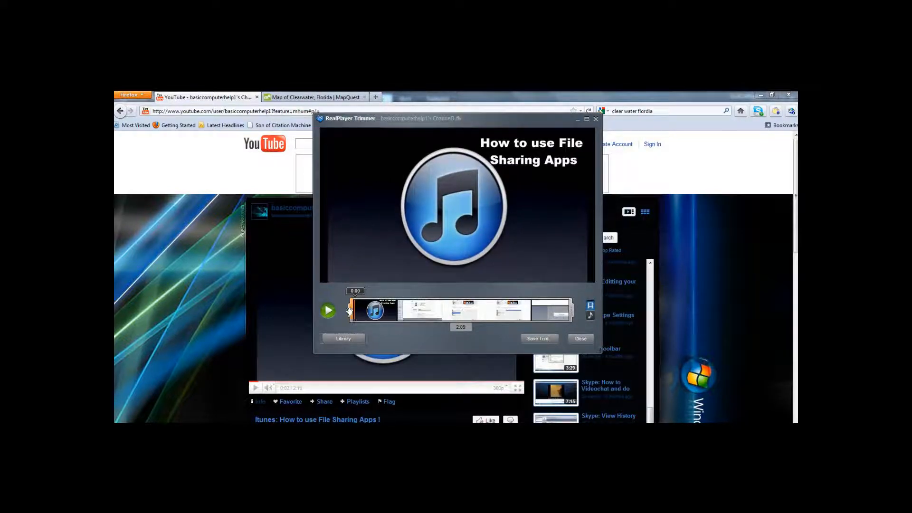
pyautogui.moveTo(350, 309); pyautogui.dragTo(400, 309)
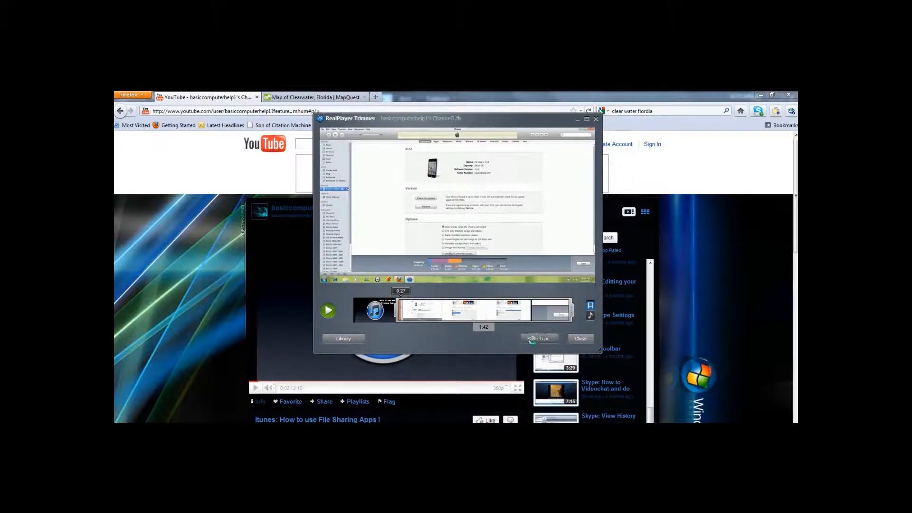
pyautogui.click(538, 338)
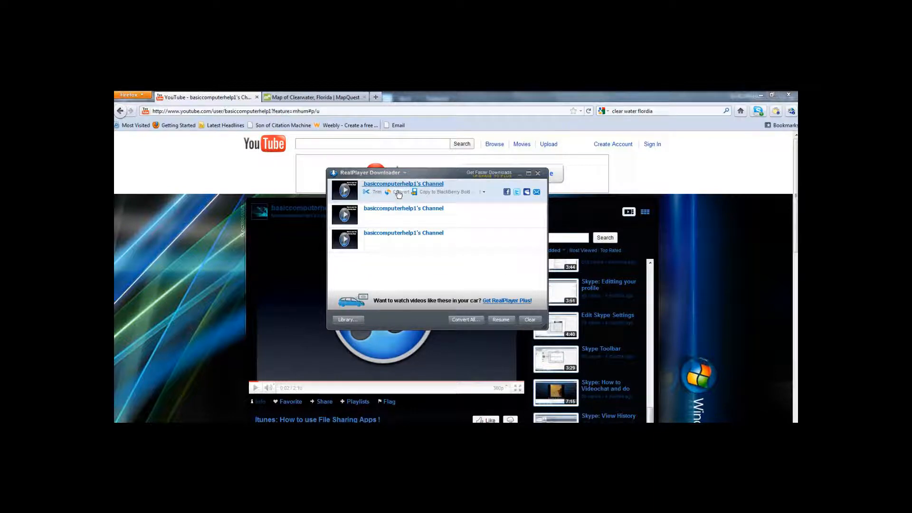
pyautogui.moveTo(398, 192)
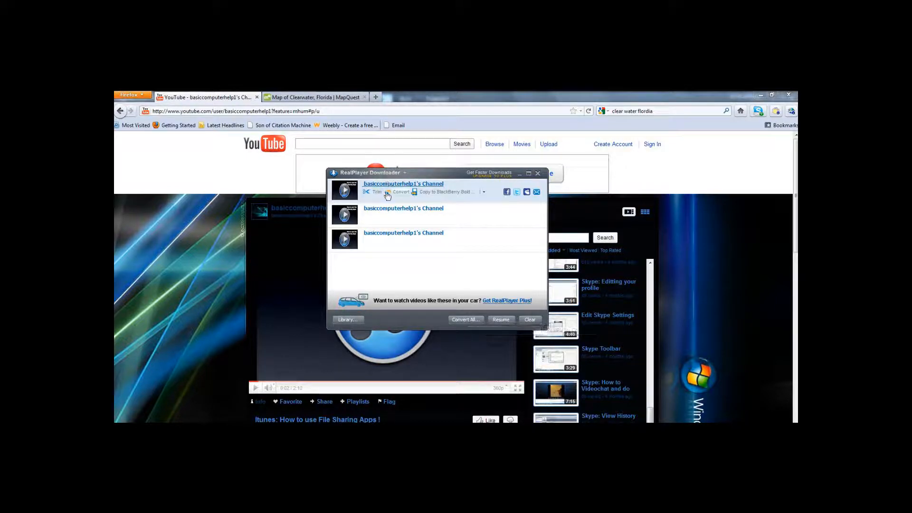
# Convert the downloaded channel video, queuing it in RealPlayer Converter as MP3.
pyautogui.click(401, 192)
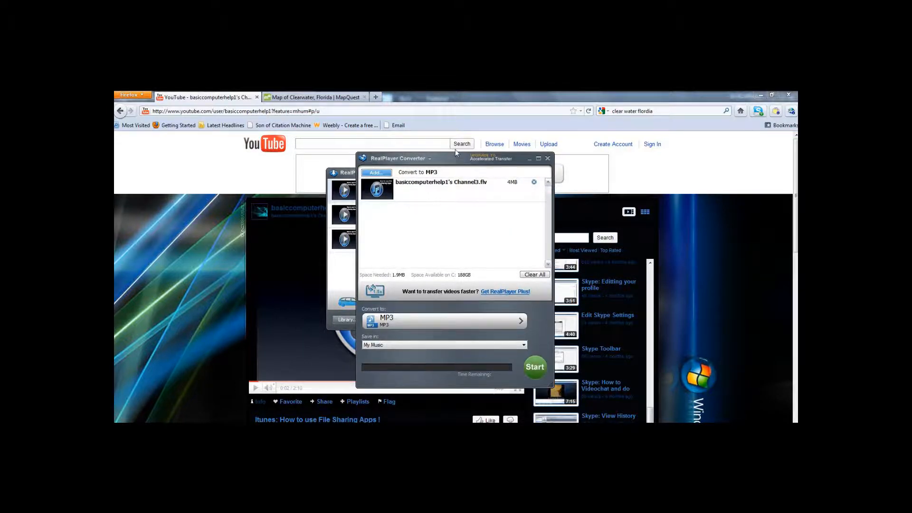
pyautogui.moveTo(398, 158); pyautogui.dragTo(387, 112)
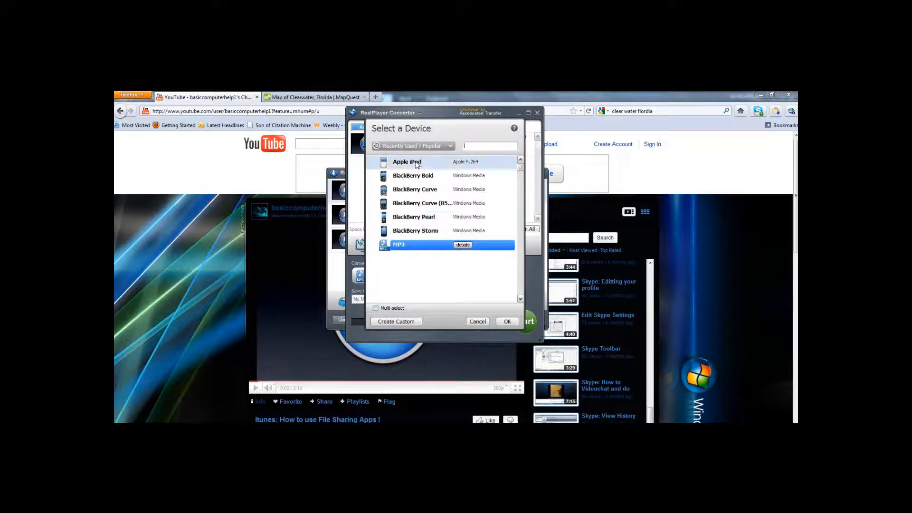
pyautogui.moveTo(407, 161)
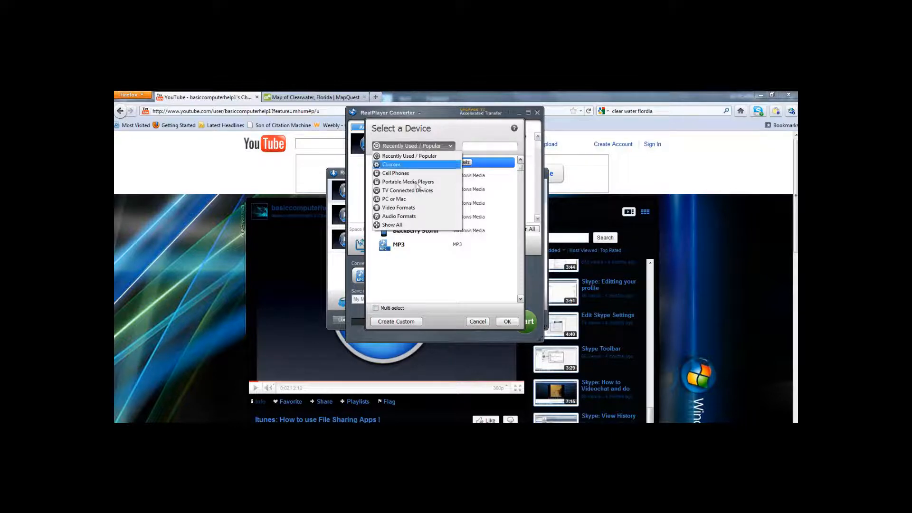
pyautogui.click(397, 207)
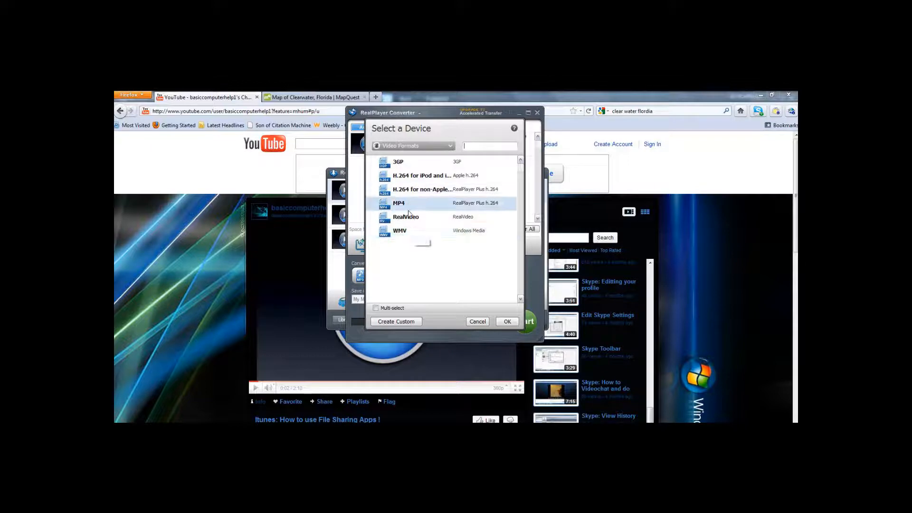
pyautogui.click(400, 229)
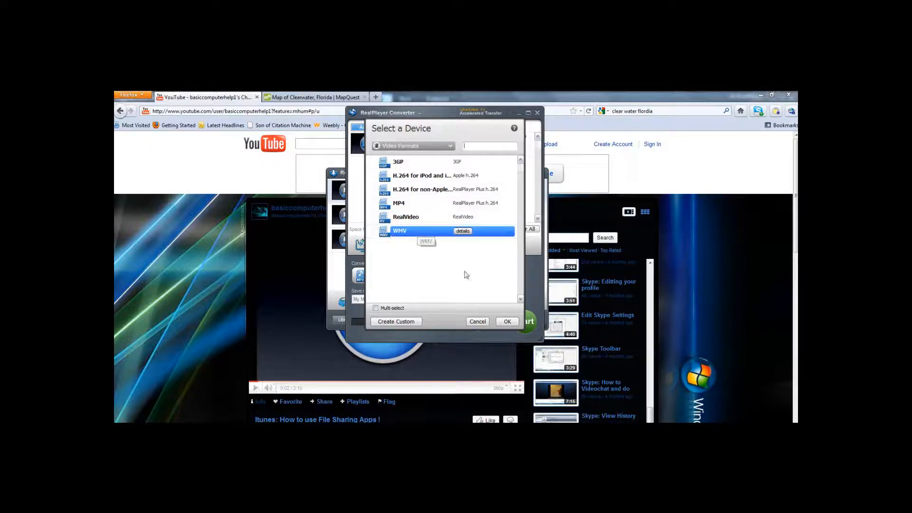
pyautogui.click(413, 146)
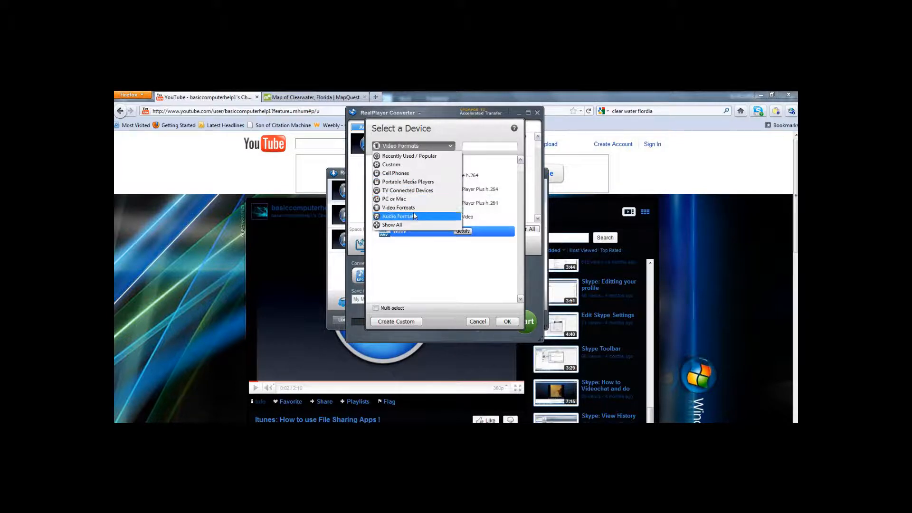
pyautogui.click(400, 216)
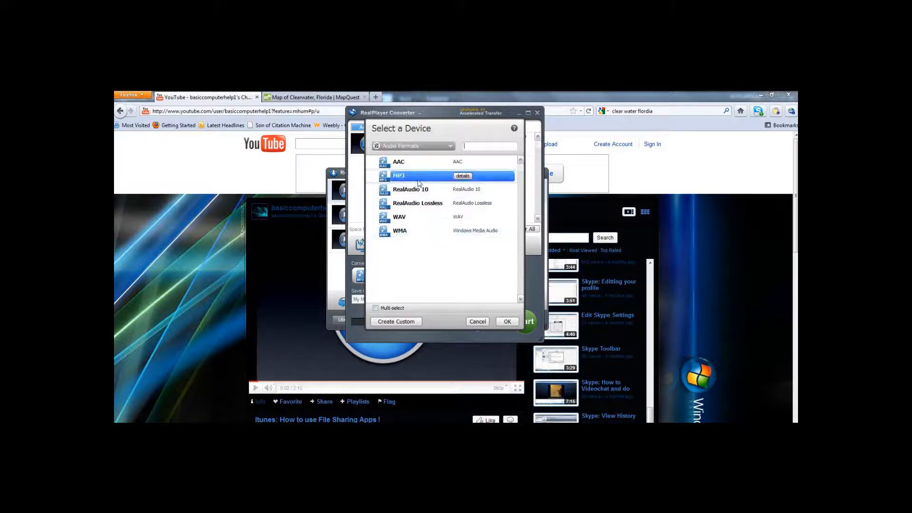
pyautogui.click(506, 321)
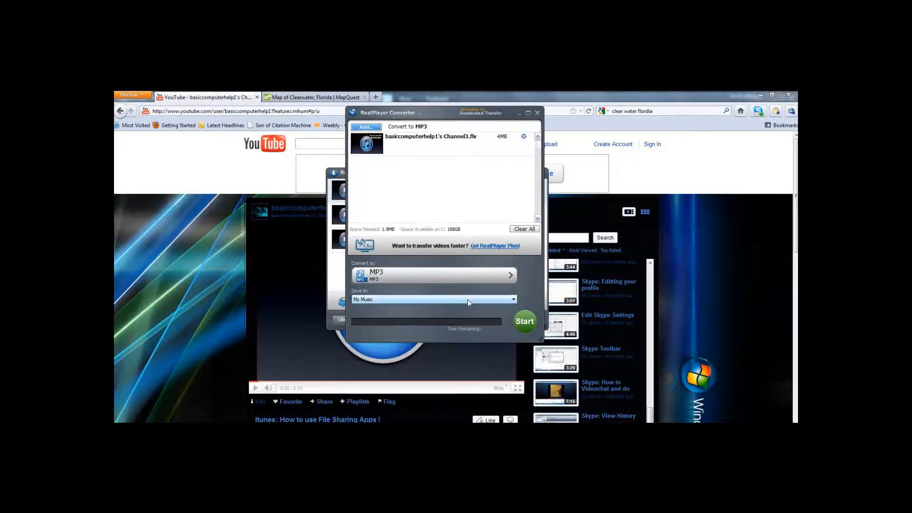
# Keep My Music as the Save in destination after cancelling Browse, and start the MP3 conversion.
pyautogui.click(433, 299)
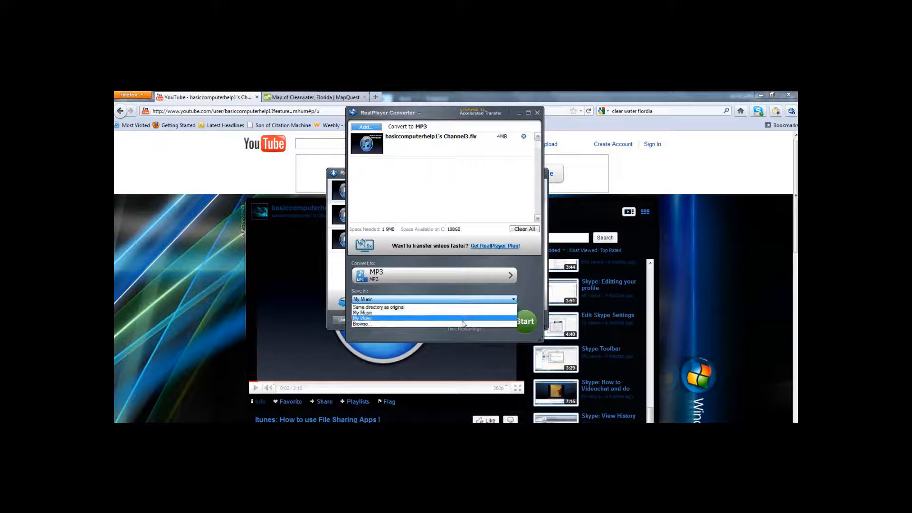
pyautogui.click(360, 324)
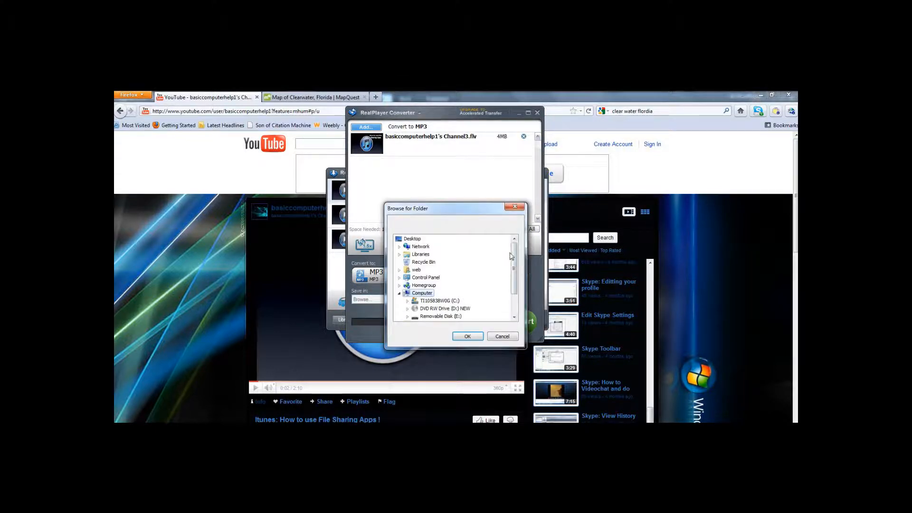
pyautogui.scroll(-3)
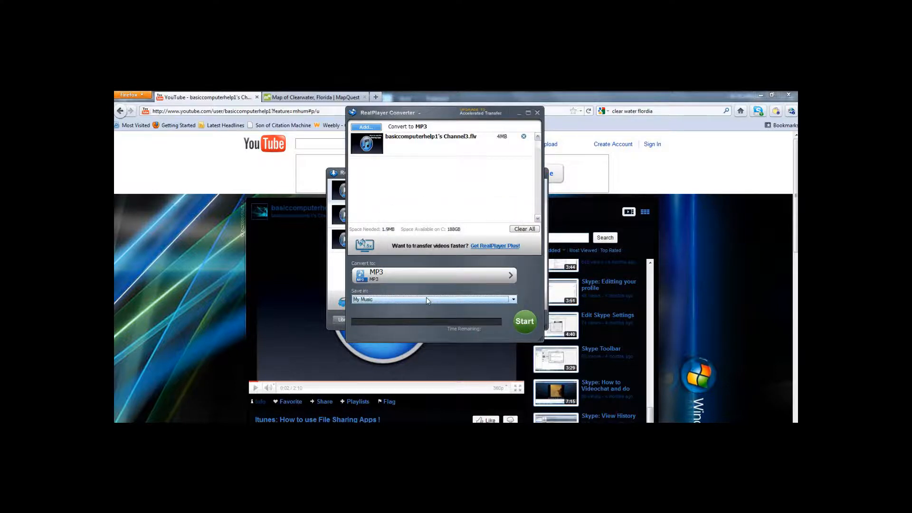
pyautogui.click(512, 299)
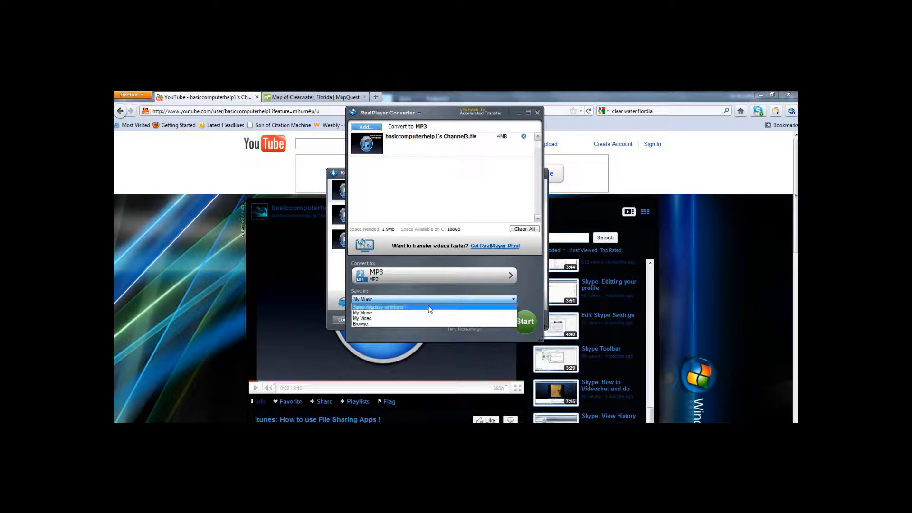
pyautogui.click(362, 306)
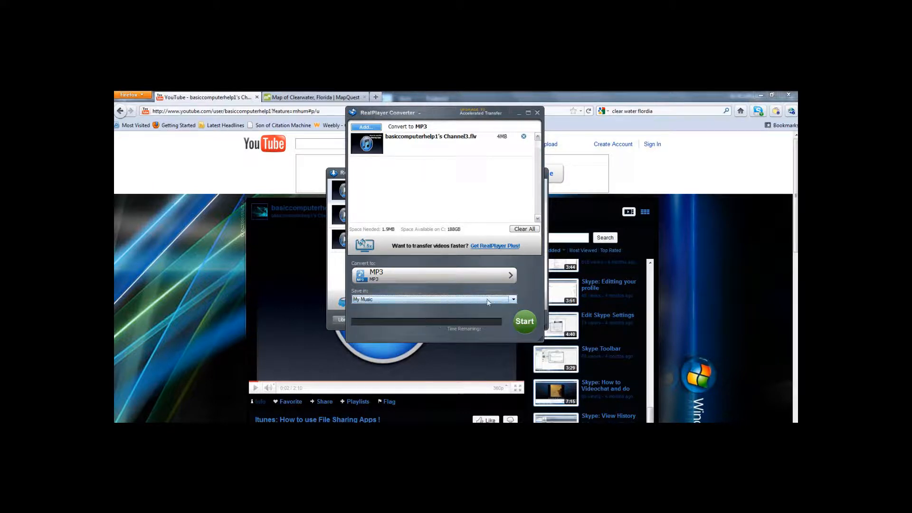
pyautogui.click(522, 321)
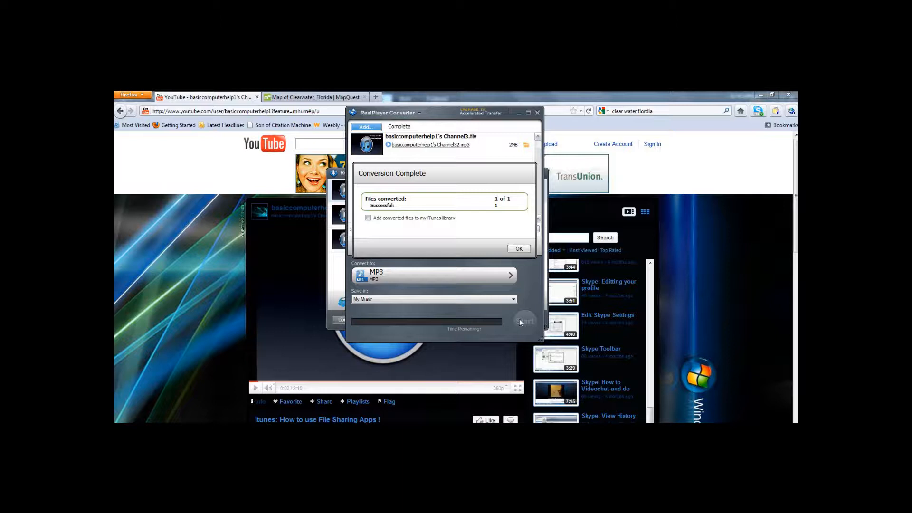
pyautogui.moveTo(440, 254)
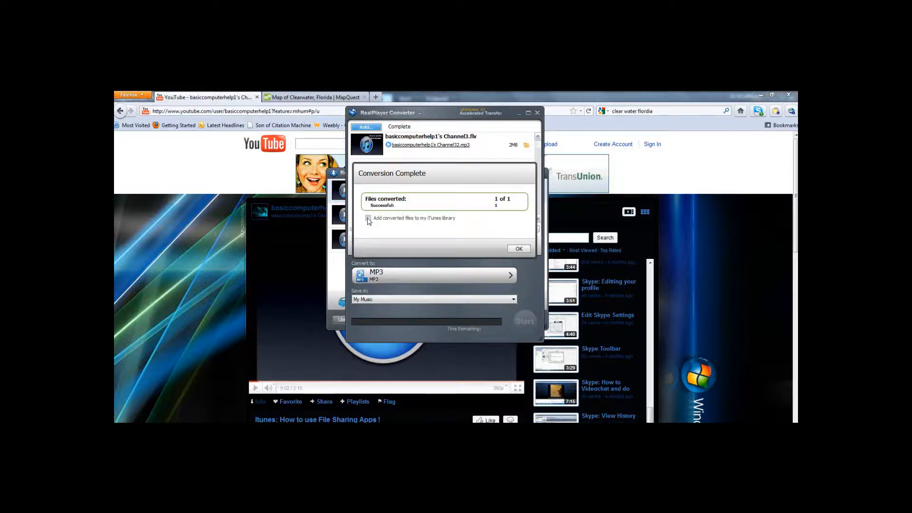
# Leave 'Add converted files to my iTunes library' unticked and close the Conversion Complete notice with OK.
pyautogui.click(369, 218)
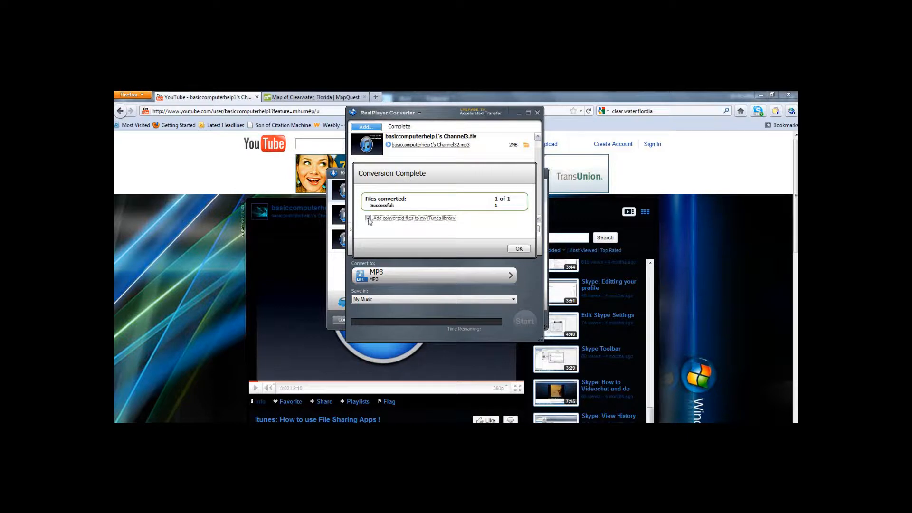
pyautogui.click(368, 218)
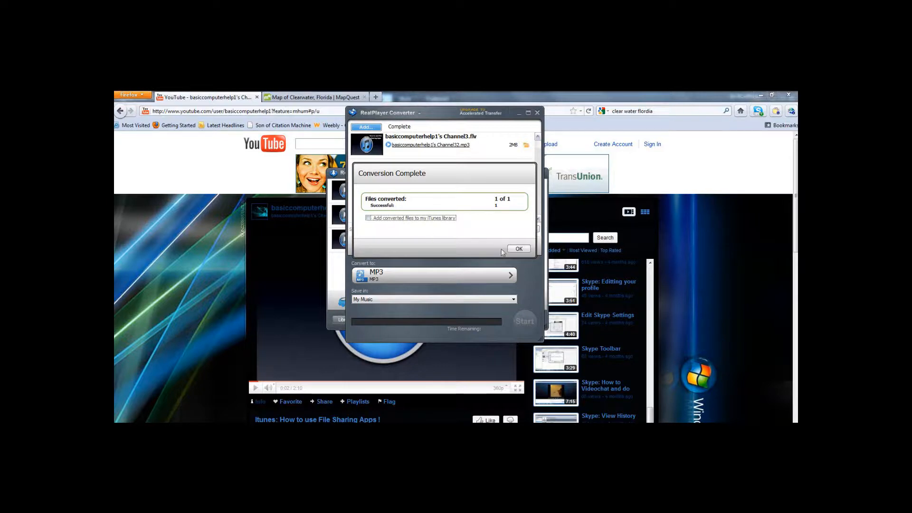
pyautogui.click(518, 248)
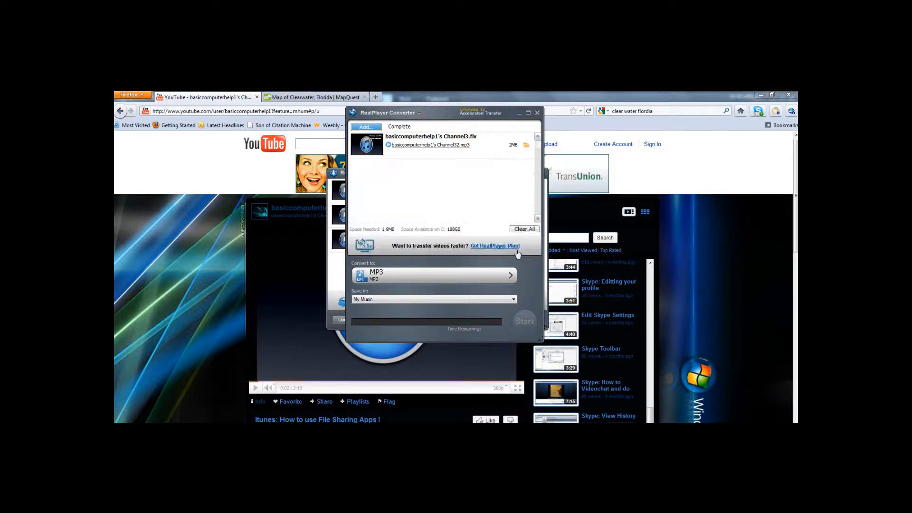
pyautogui.moveTo(518, 247)
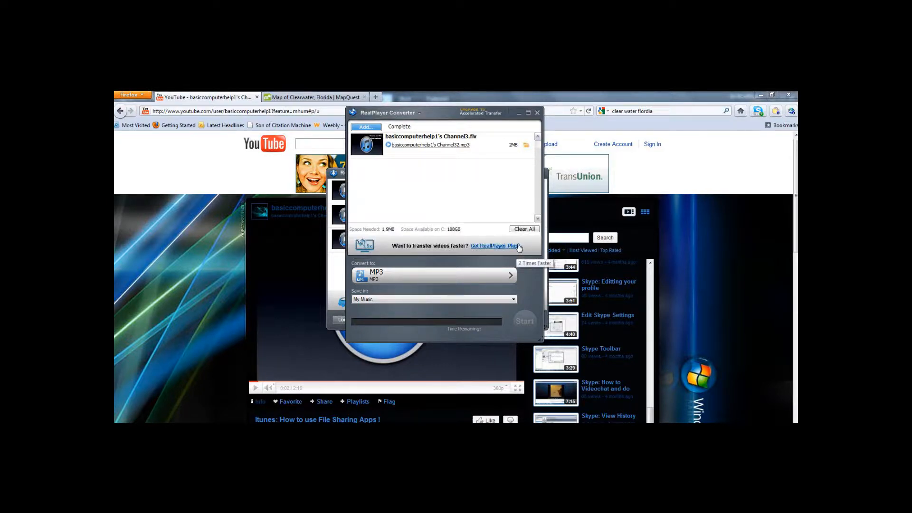
pyautogui.moveTo(515, 191)
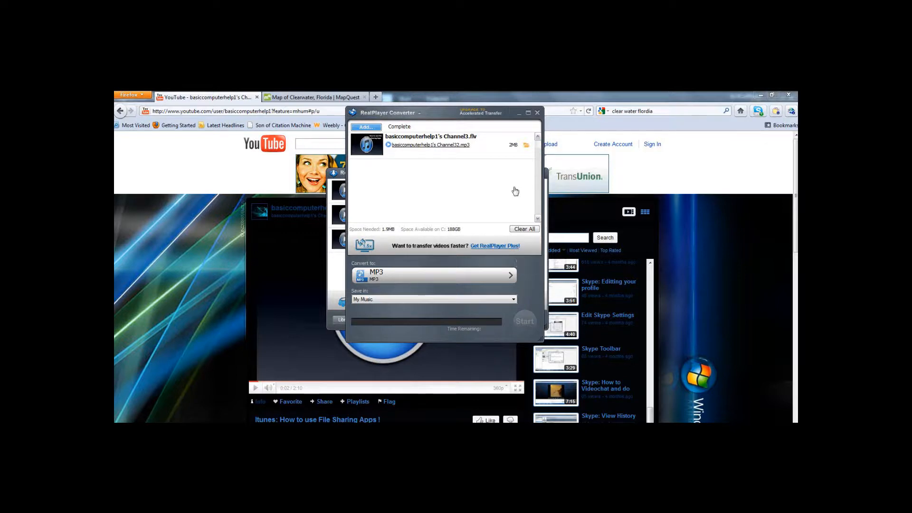
pyautogui.moveTo(512, 176)
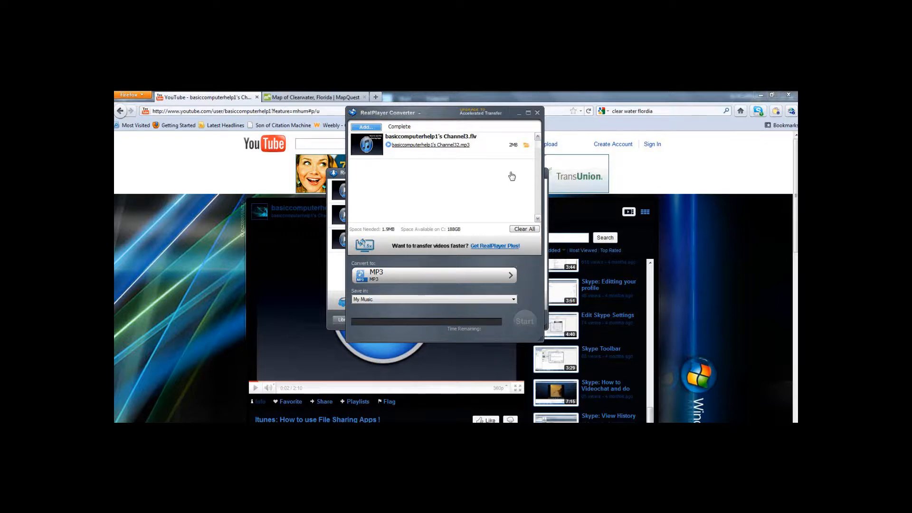
pyautogui.moveTo(461, 137)
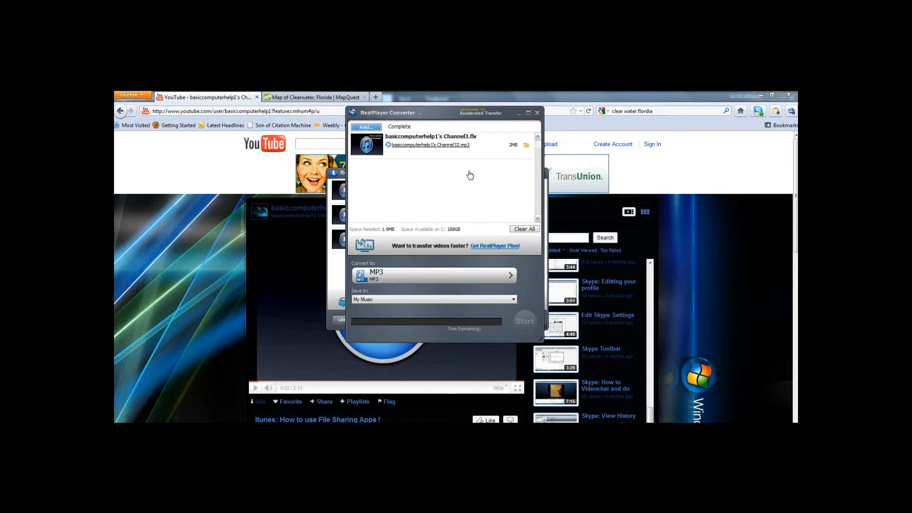
pyautogui.moveTo(415, 136)
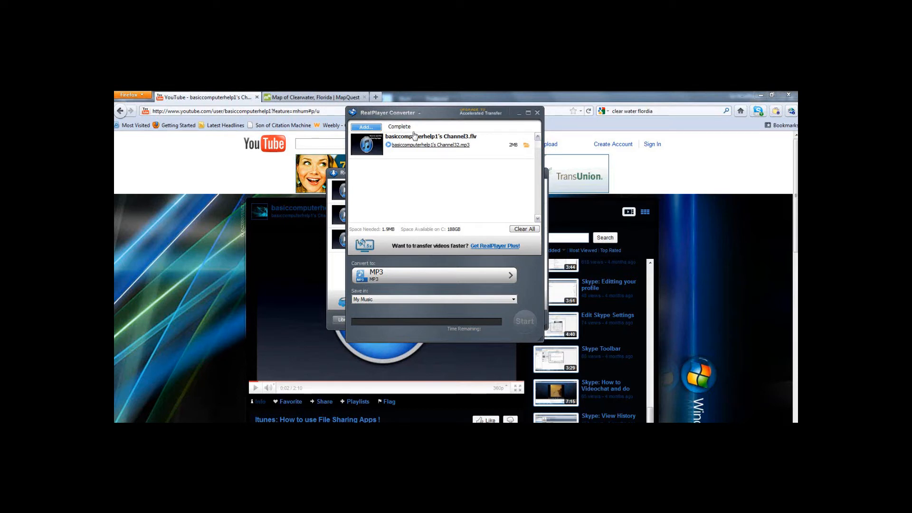